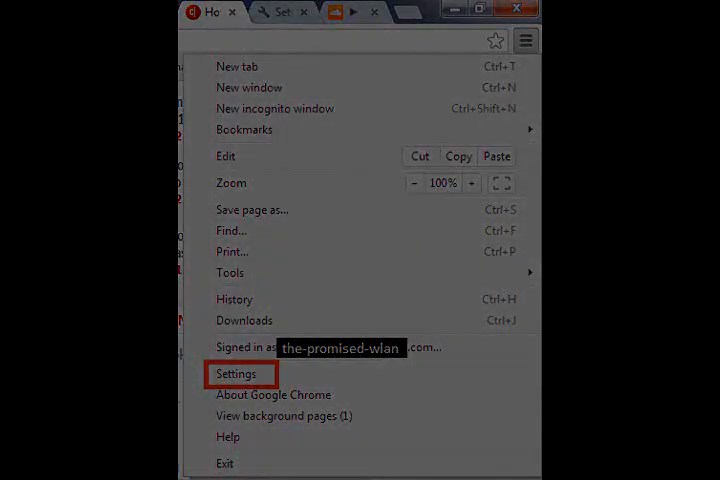
# - Show Chrome's advanced settings so the Privacy section with the Do Not Track option appears
pyautogui.click(238, 372)
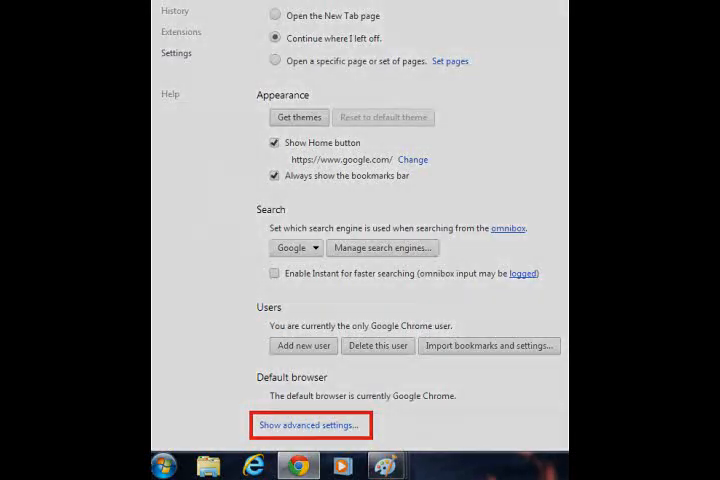
pyautogui.click(312, 424)
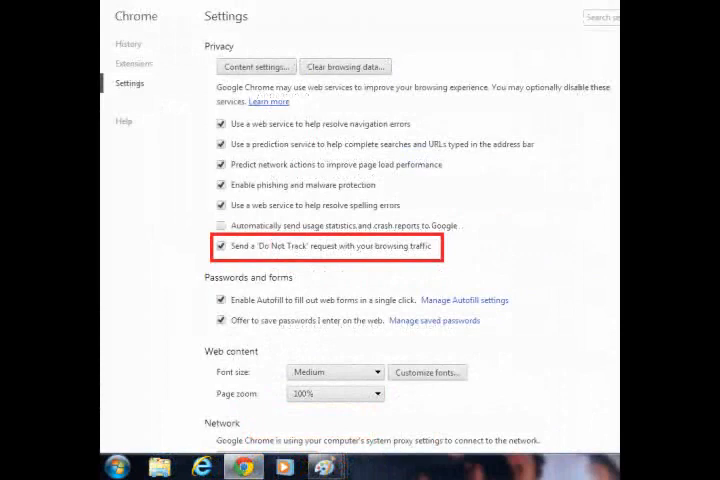